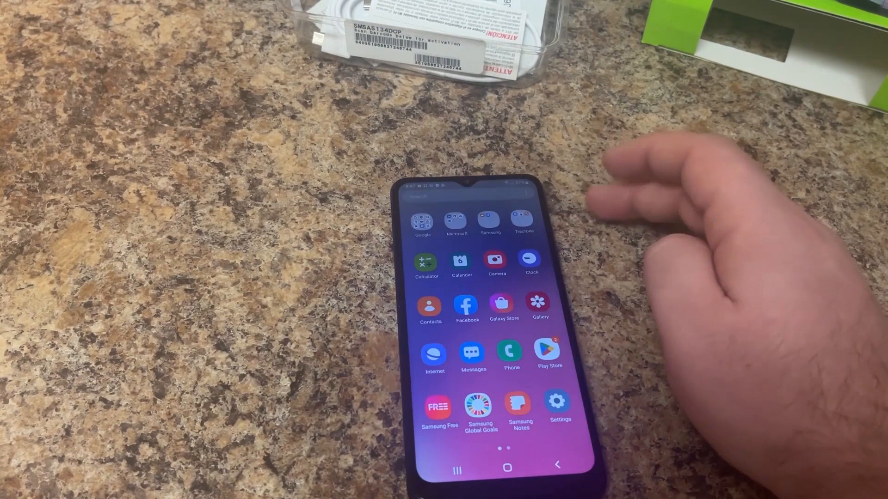
Launch My Files from the Samsung folder and dismiss the quick settings panel.
click(489, 221)
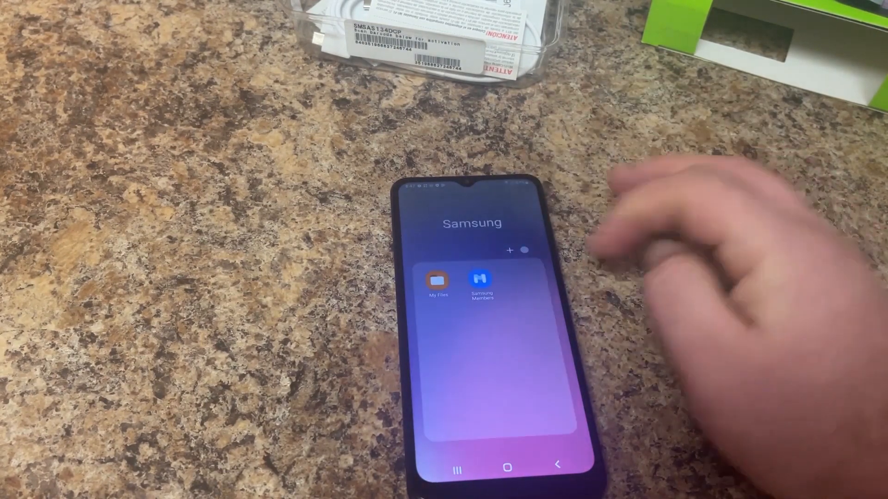
click(437, 281)
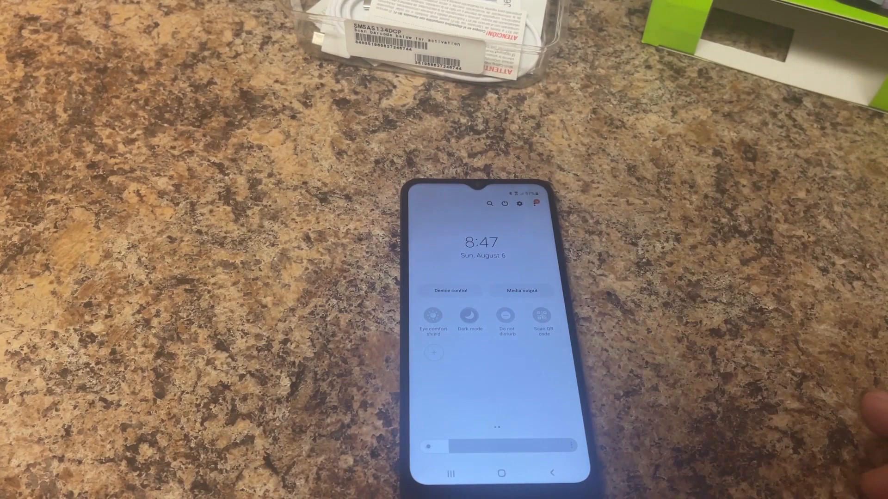
click(469, 315)
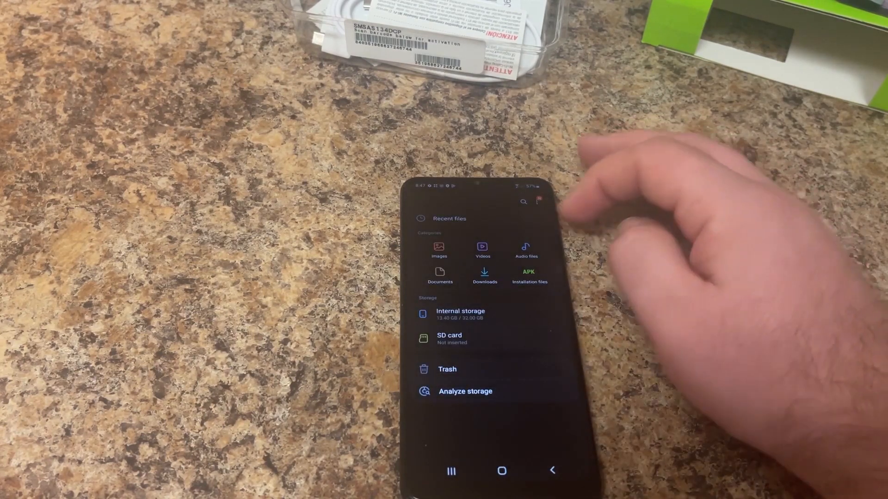
Install droidVNC-NG from its downloaded APK after allowing unknown apps from My Files.
click(484, 275)
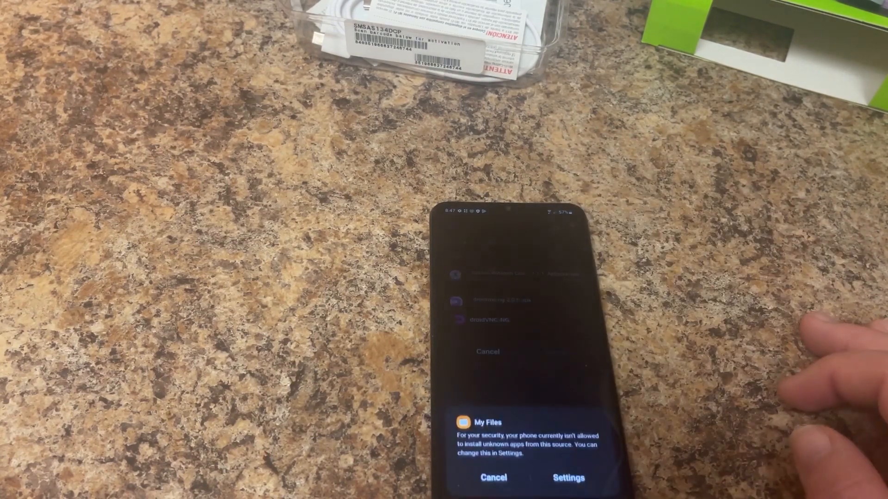
click(567, 477)
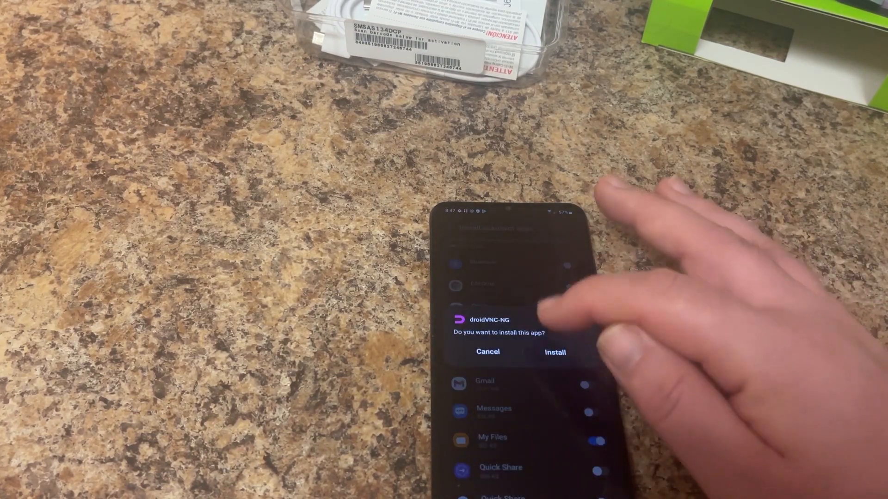
click(554, 352)
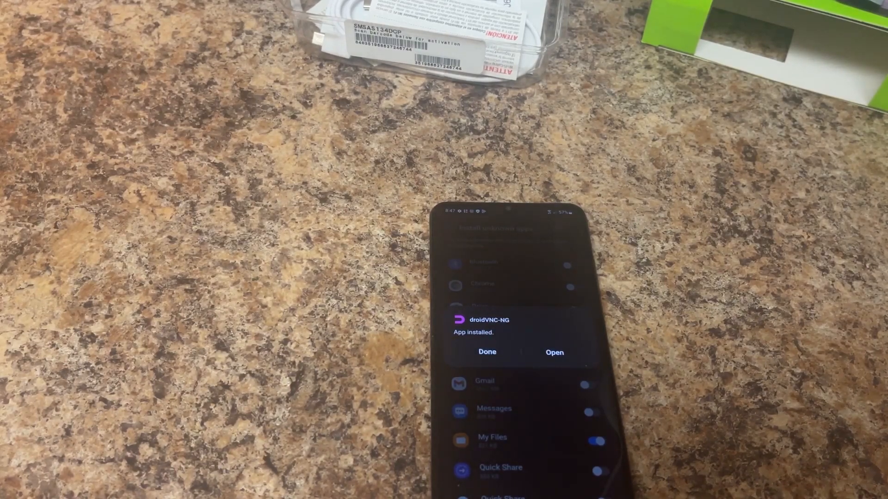
click(487, 351)
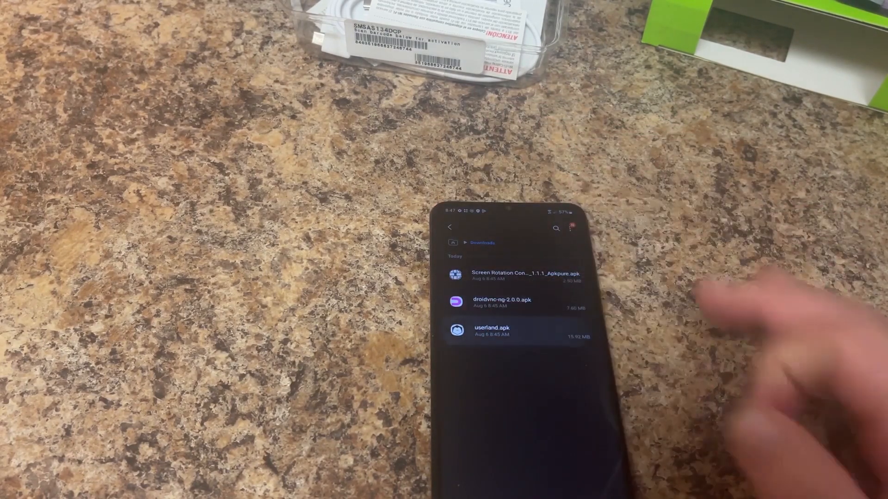
Install Screen Rotation Control from its downloaded APK.
click(491, 331)
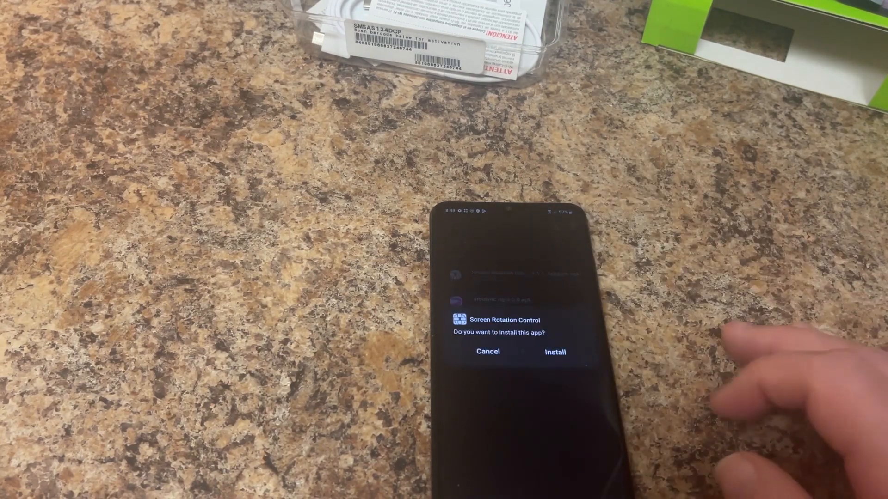
click(555, 353)
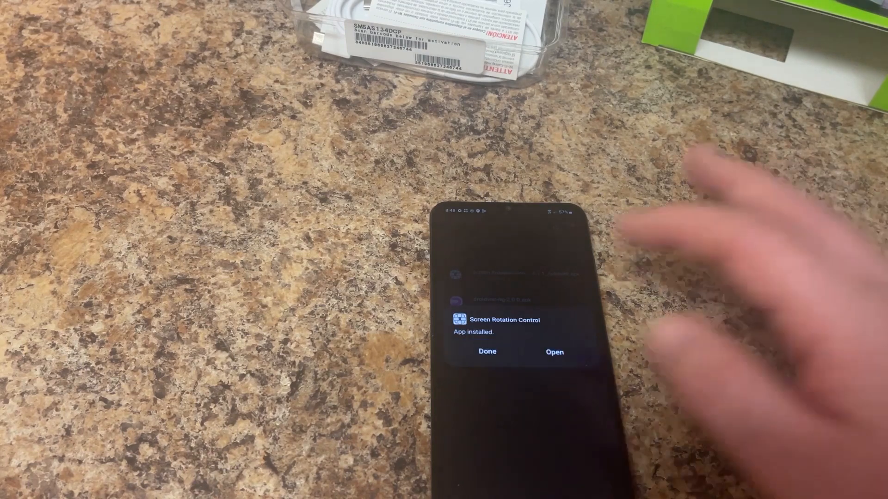
click(486, 352)
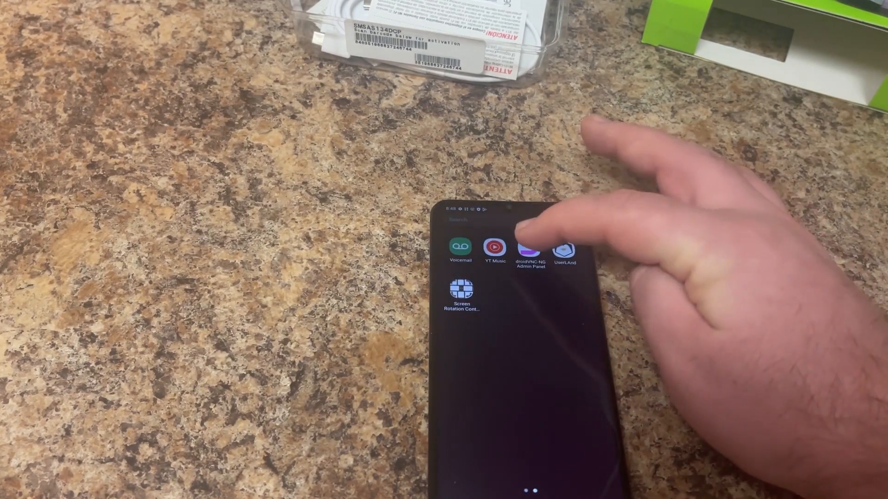
In the droidVNC-NG admin panel, enable Mouse Cursors and start the VNC server.
click(530, 251)
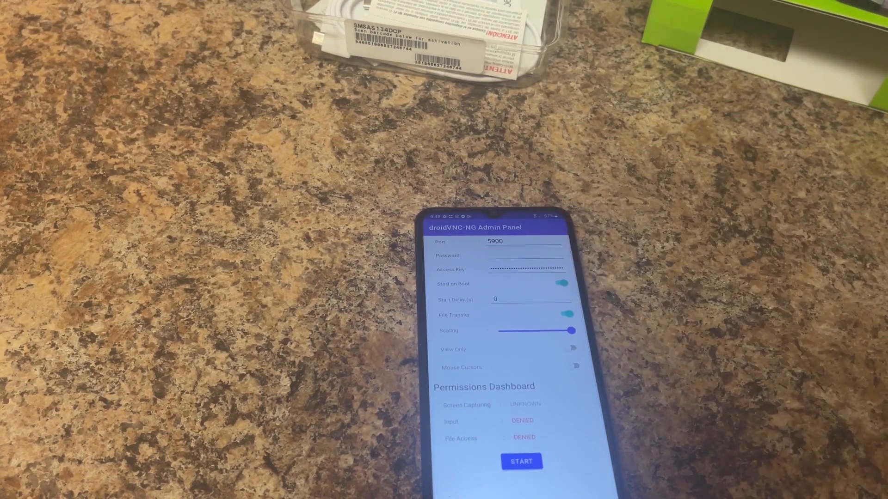
click(525, 268)
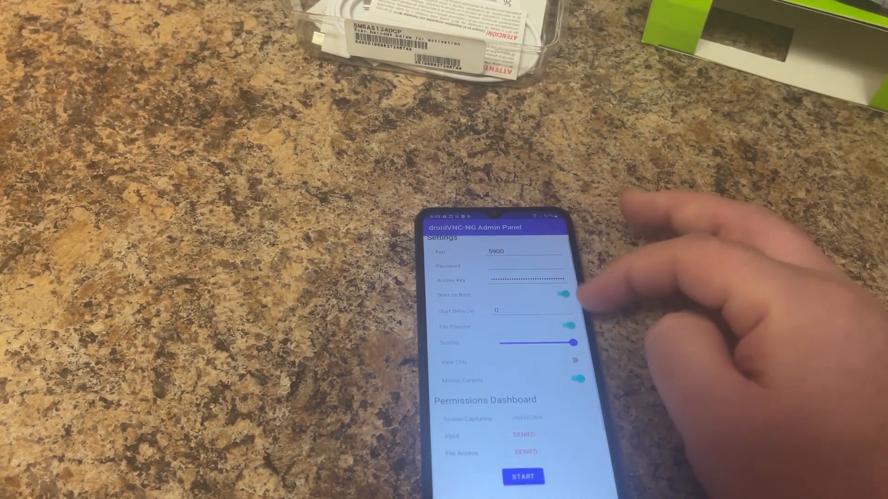
scroll(down, 3)
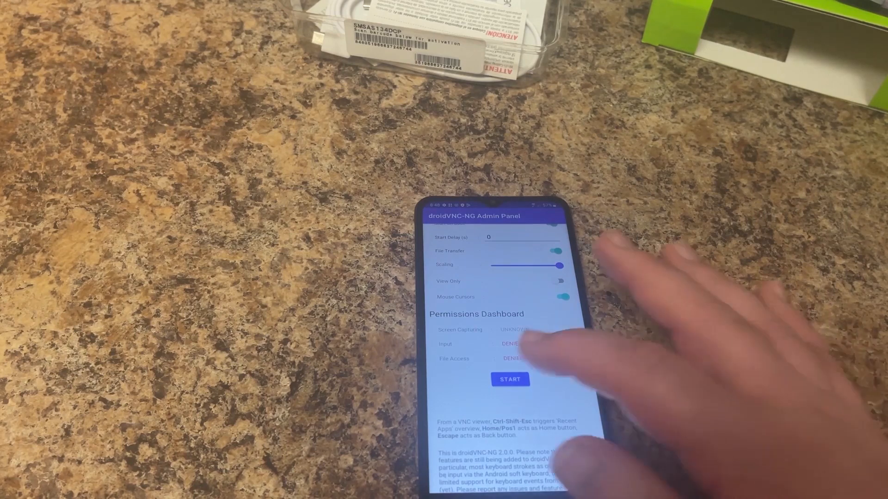
click(509, 379)
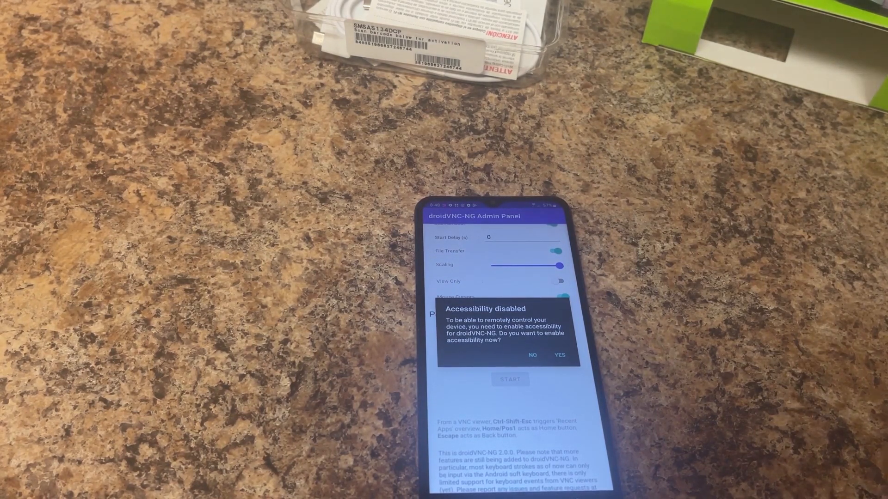
Enable droidVNC-NG in Accessibility's installed apps and return to the admin panel.
click(559, 356)
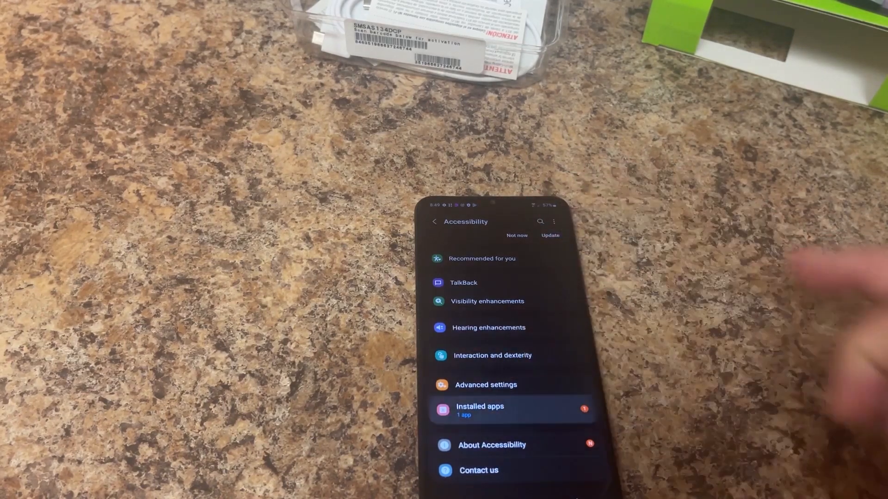
click(479, 409)
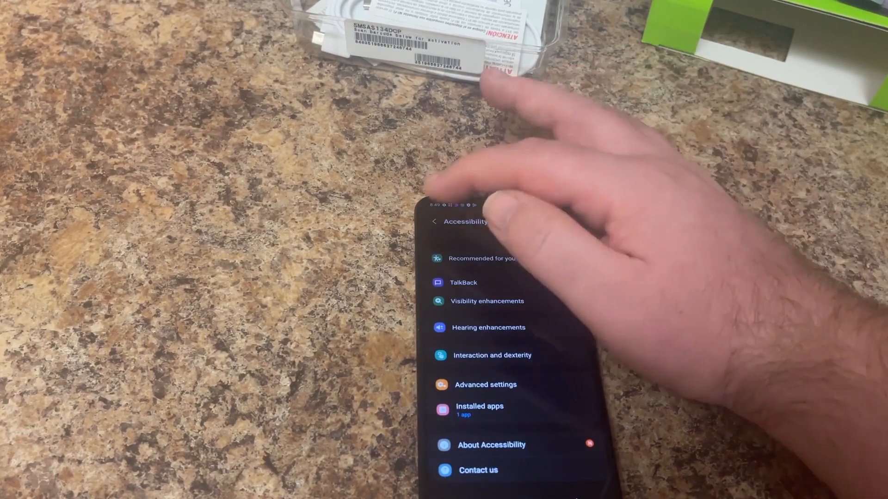
click(434, 222)
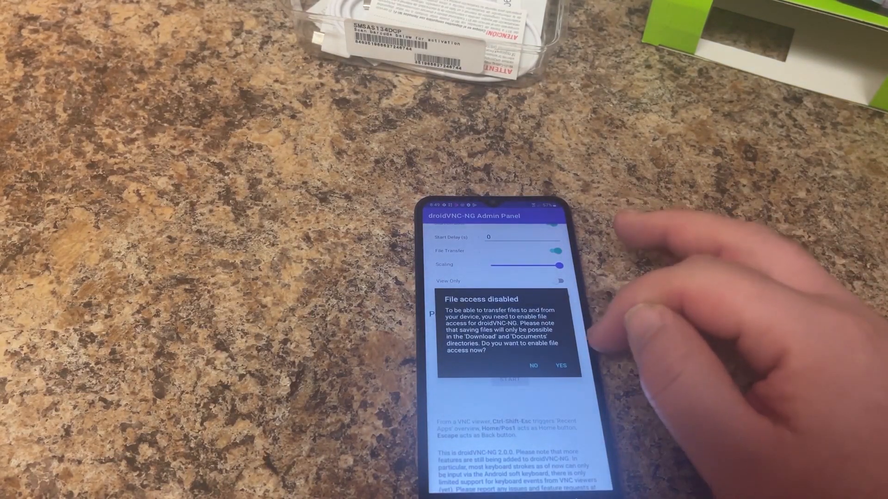
Grant droidVNC-NG file access and screen capturing so the server runs fully permitted.
click(560, 365)
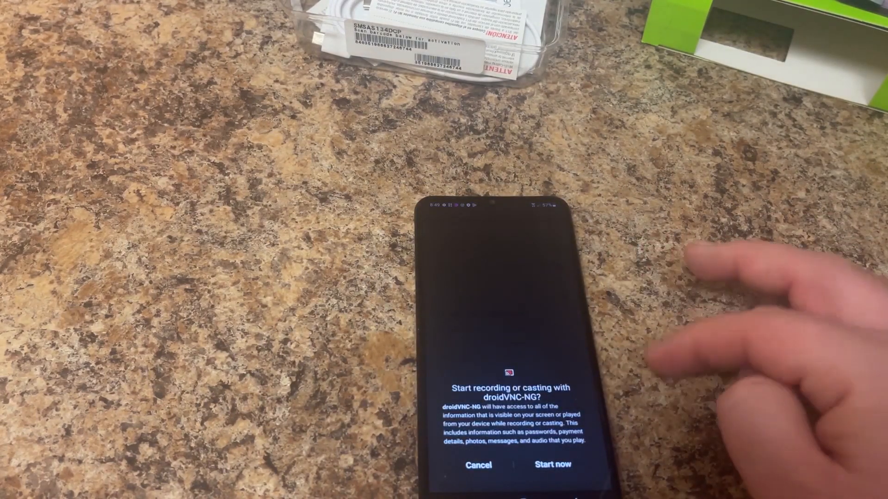
click(552, 464)
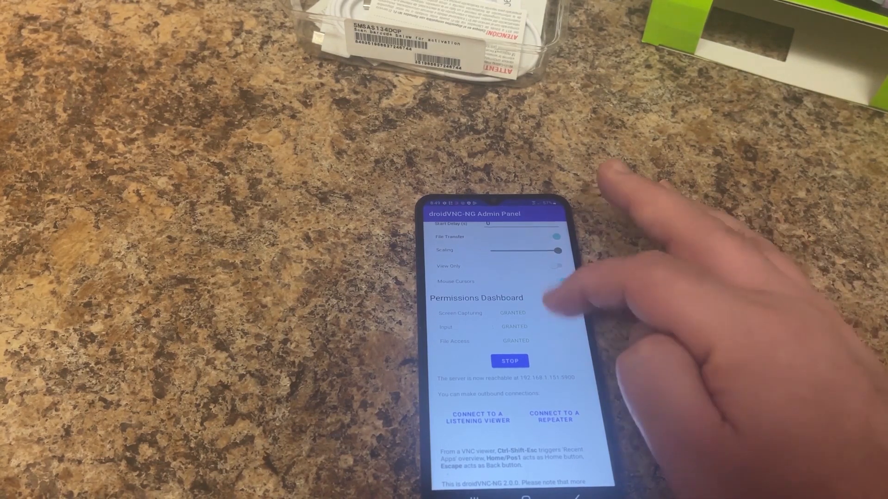
scroll(down, 3)
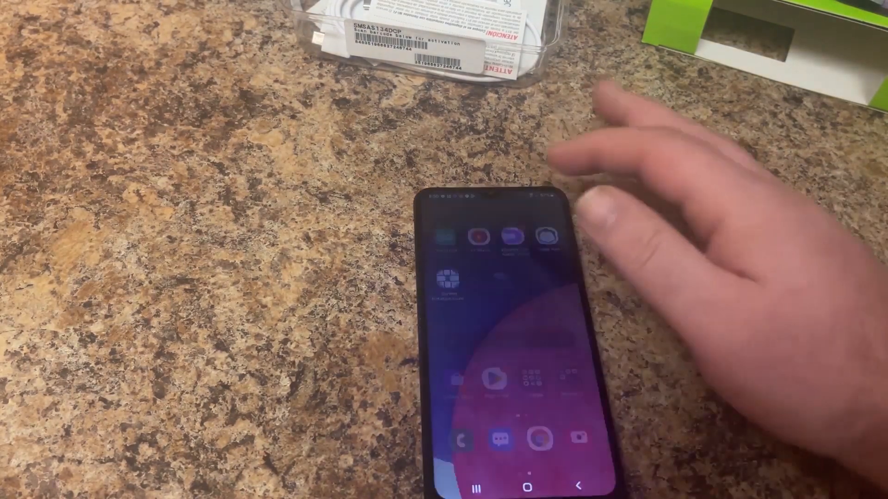
Accept the older-Android warning and choose a rotation direction in Screen Rotation Control.
click(446, 278)
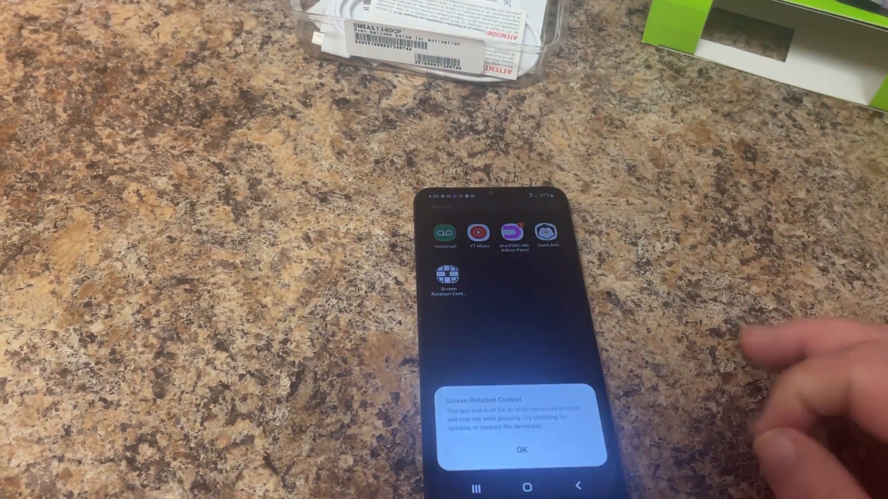
click(521, 449)
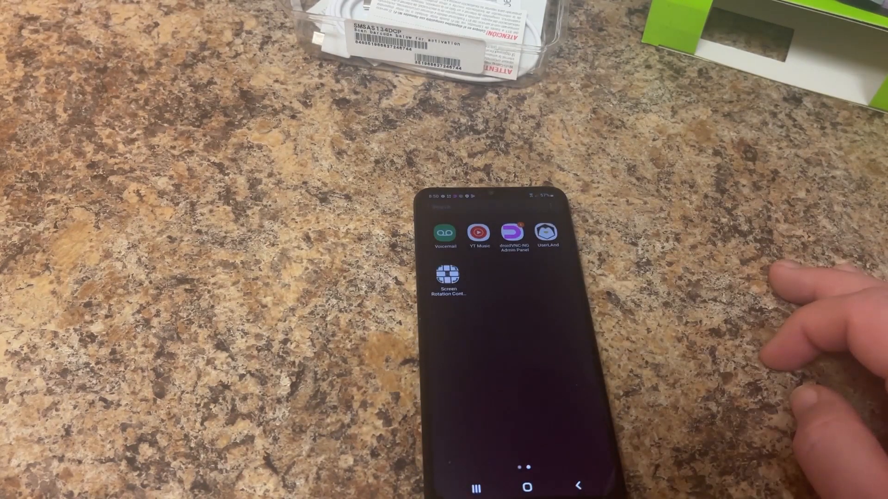
click(447, 278)
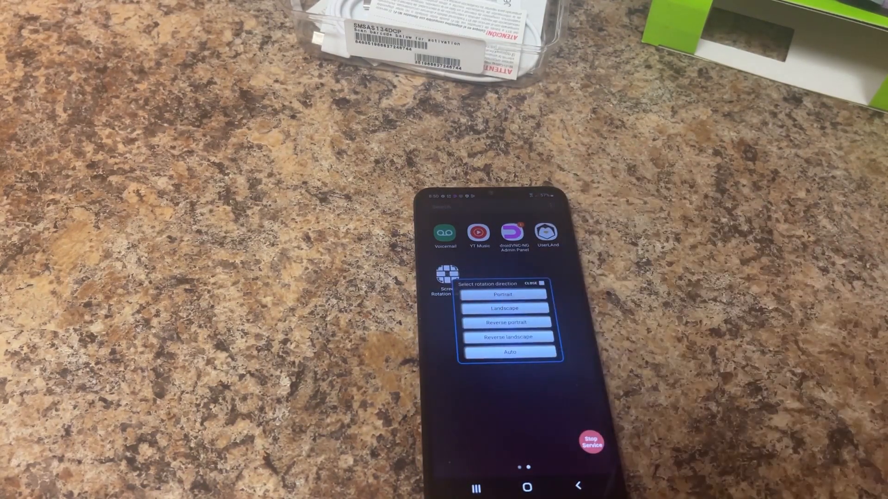
click(506, 322)
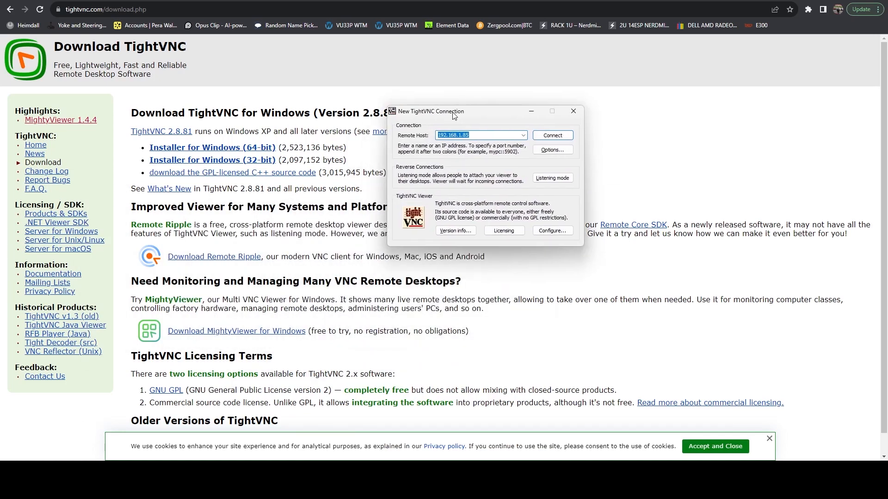
Set Remote Host to 192.168.1.151 and connect to the phone's VNC server.
drag(431, 111, 346, 127)
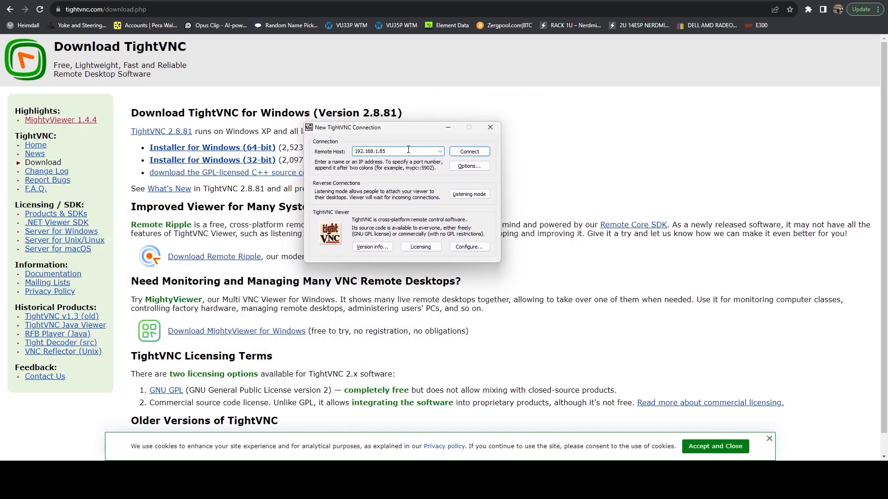
text(192.168.1.151)
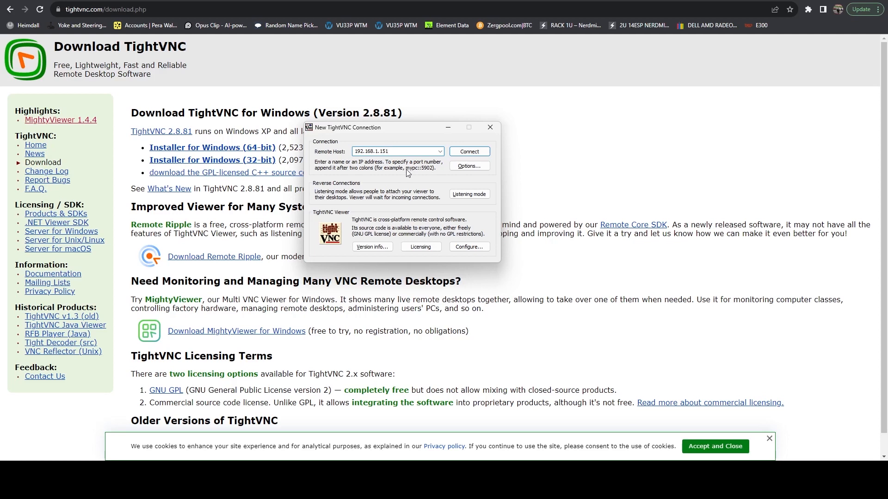
click(396, 151)
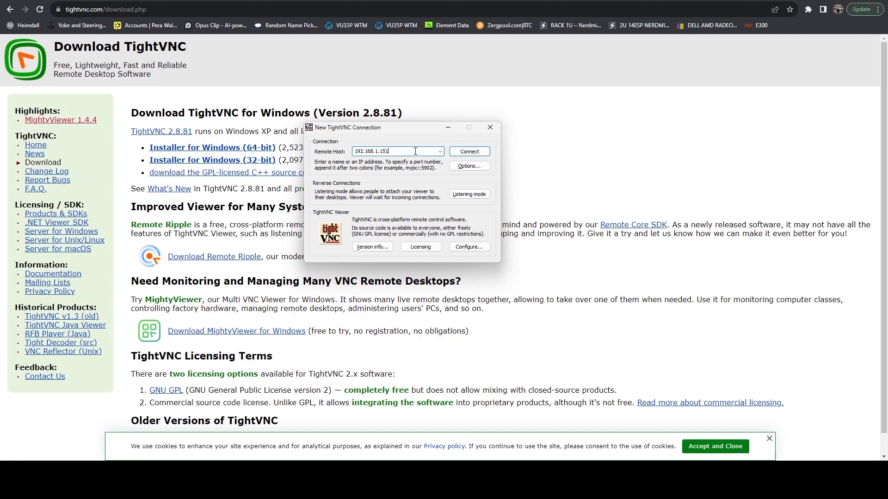
click(468, 152)
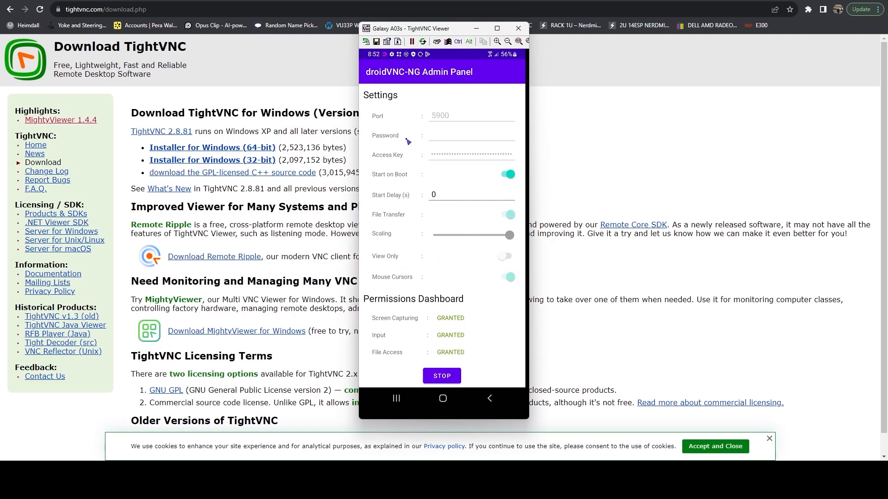
mouse_move(299, 277)
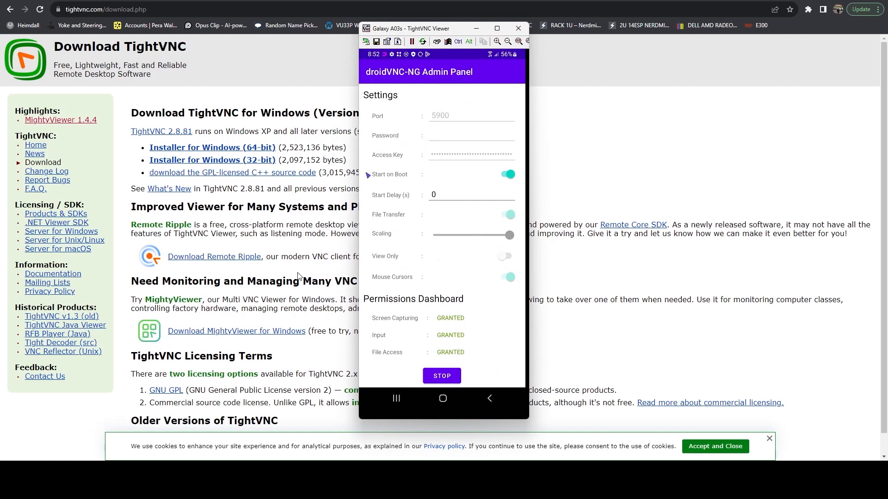
mouse_move(461, 231)
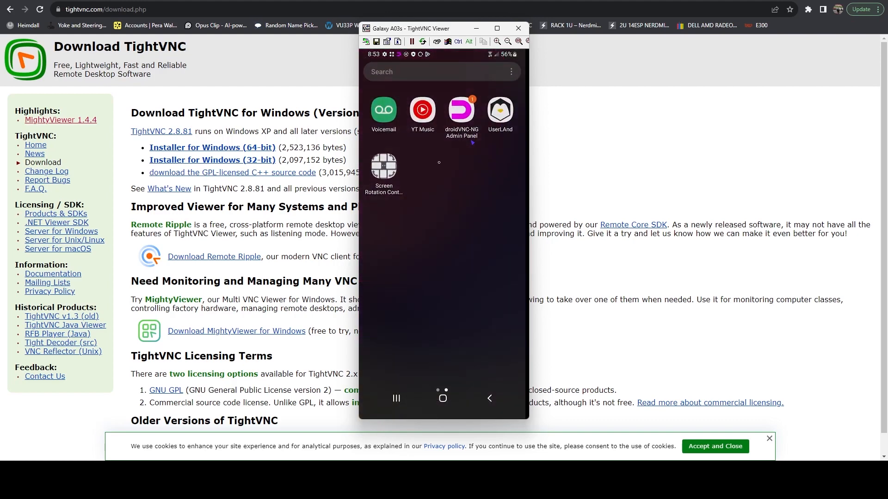
mouse_move(403, 272)
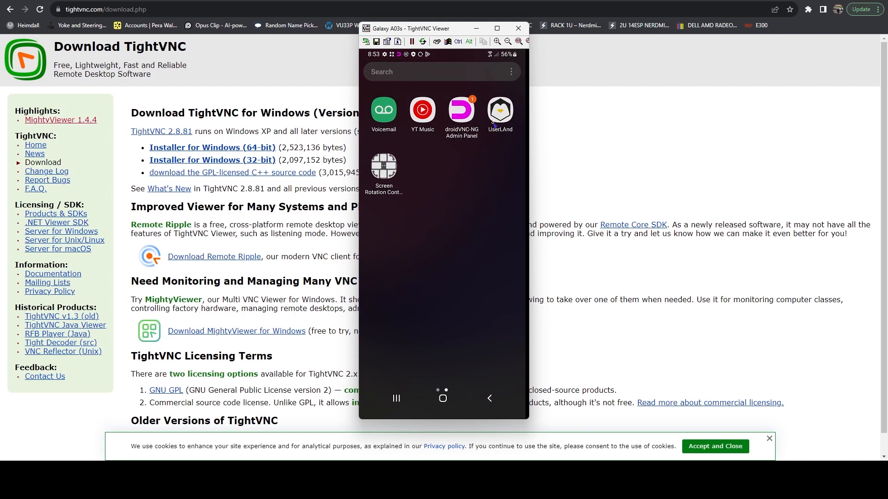
Pick the Ubuntu distribution in UserLAnd and allow storage access.
click(499, 109)
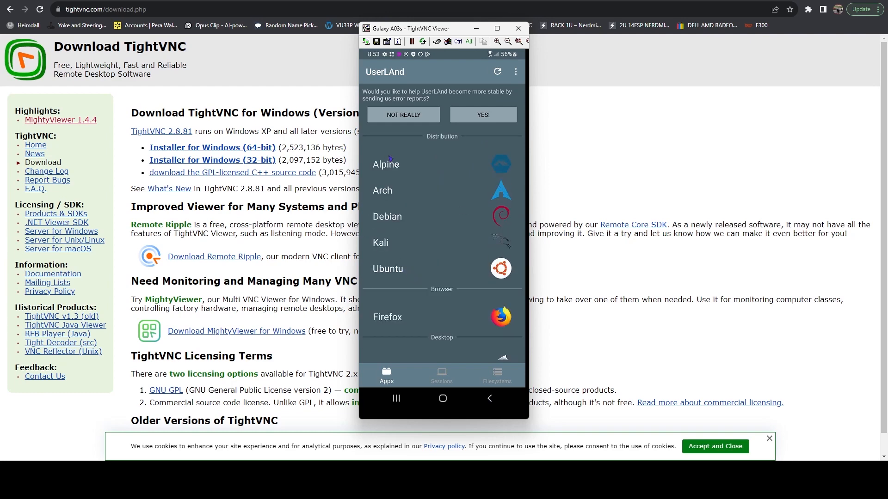
click(387, 268)
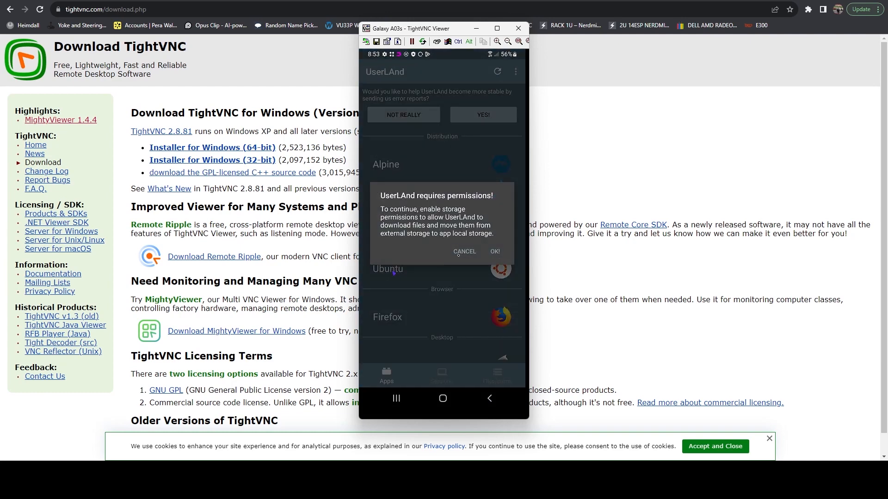
click(494, 252)
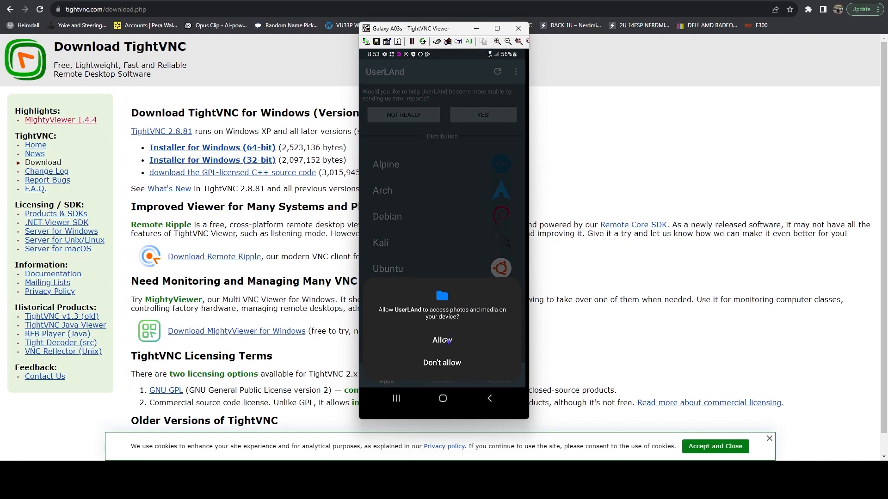
click(442, 340)
text(s)
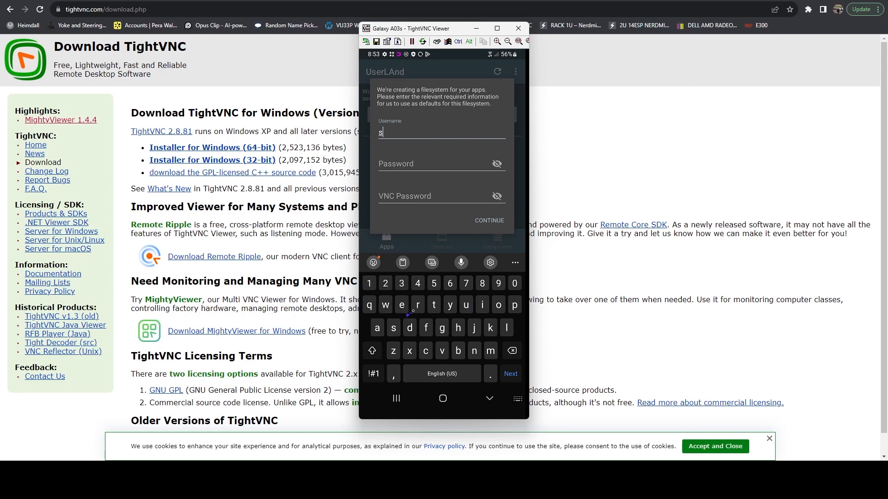
Fill the filesystem form with username user, password and VNC password, then continue.
text(er)
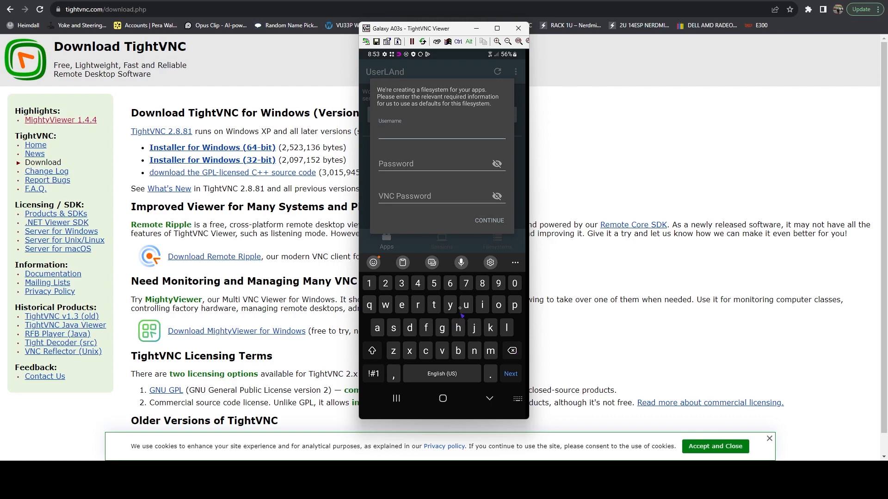
text(ser)
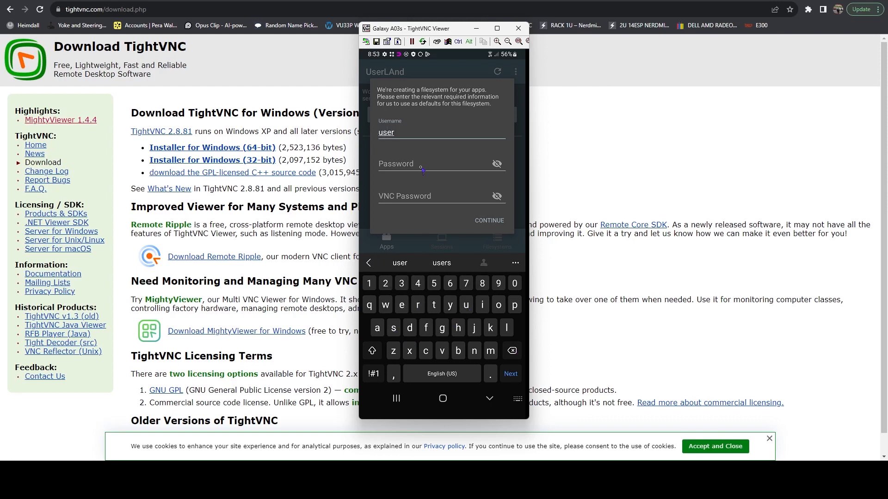
click(441, 164)
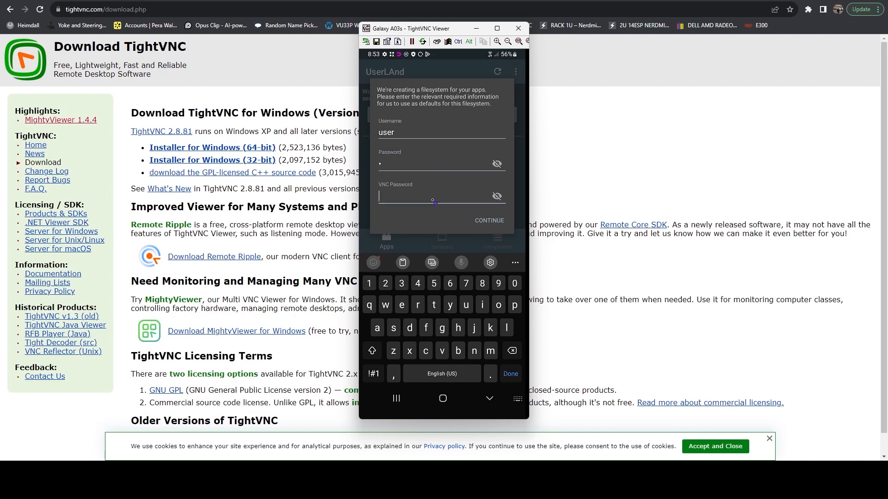
text(p)
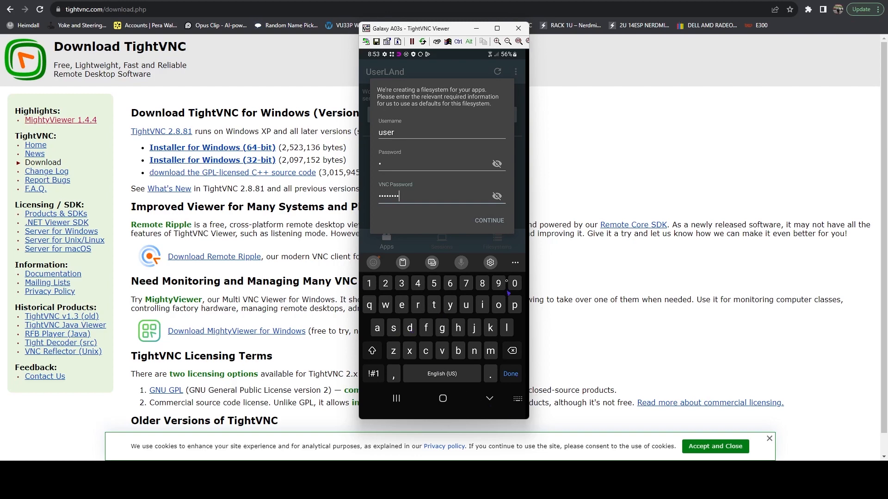
click(488, 220)
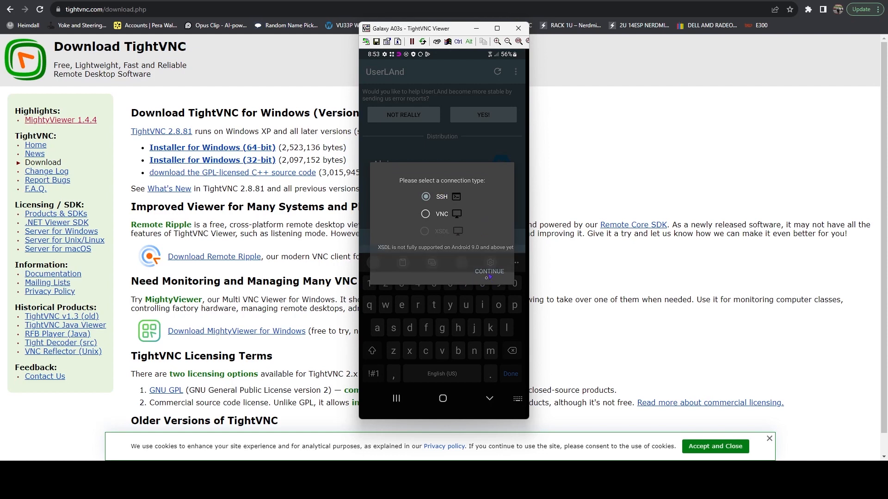
Connect over SSH and submit the password to log in to the Ubuntu shell.
click(489, 271)
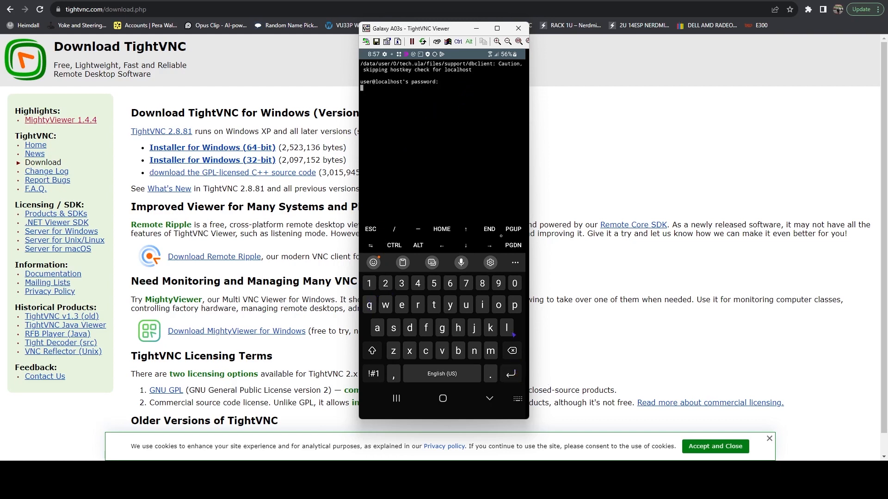
key(Return)
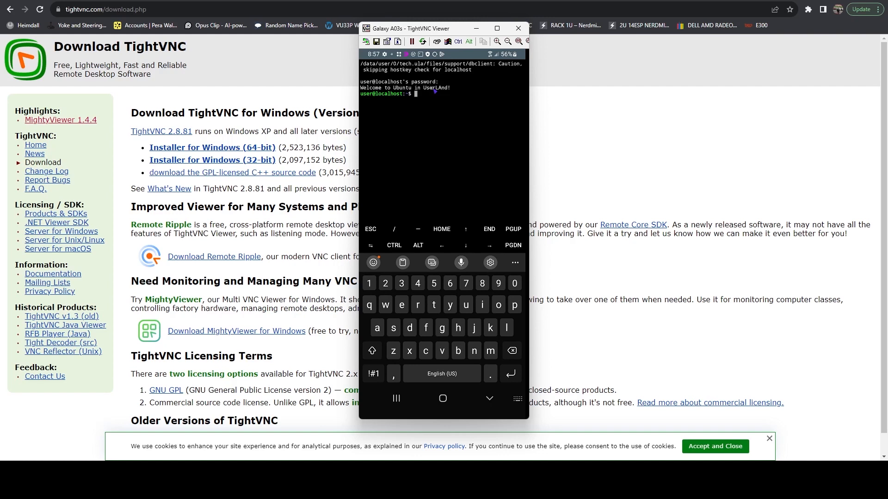
mouse_move(565, 203)
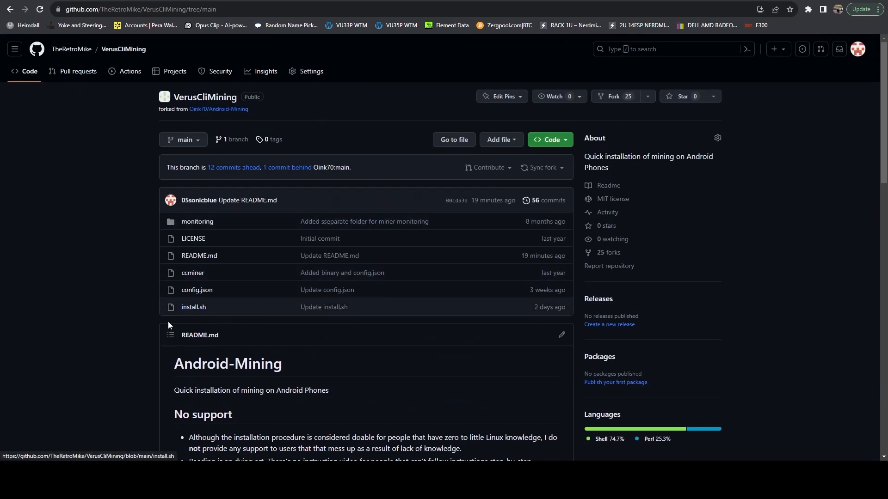
scroll(down, 3)
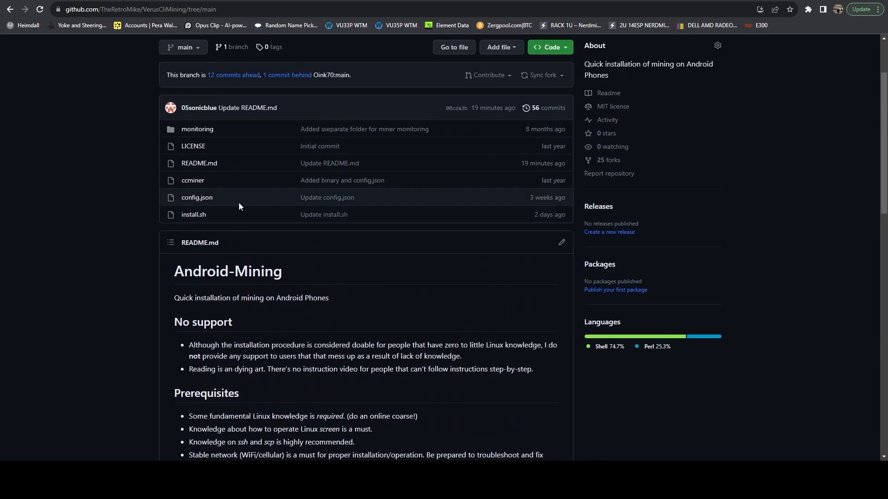
click(197, 197)
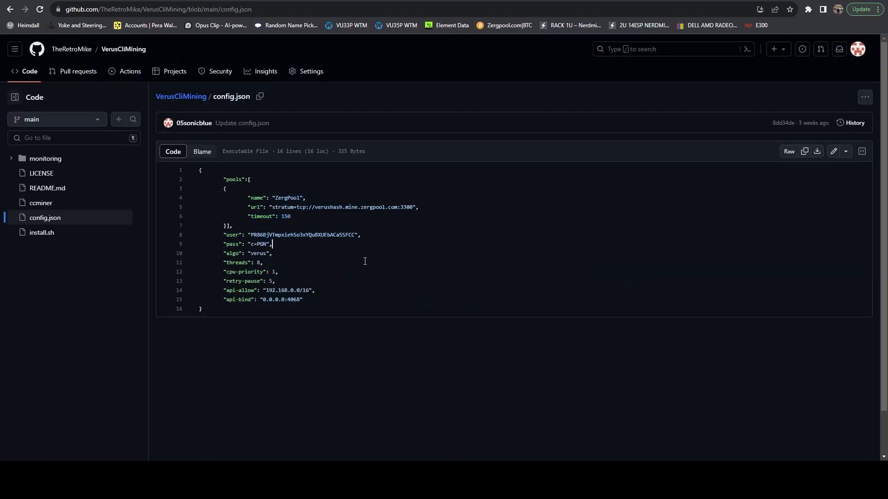
click(181, 96)
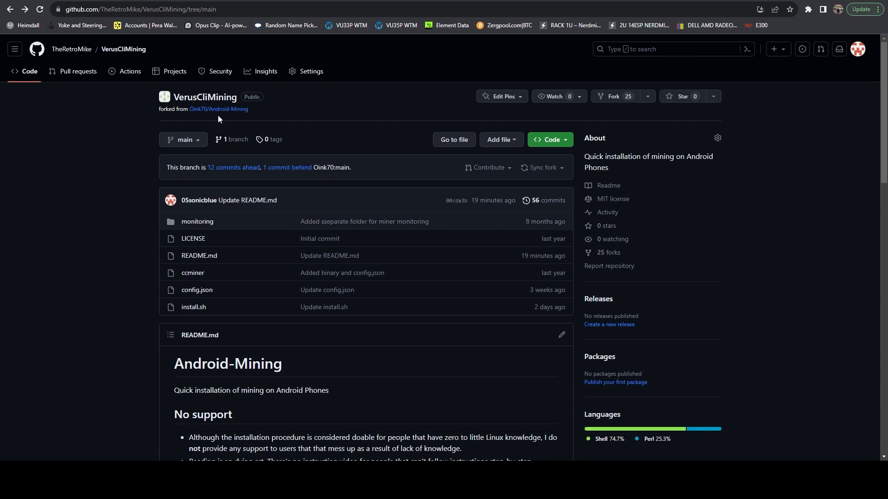
mouse_move(449, 210)
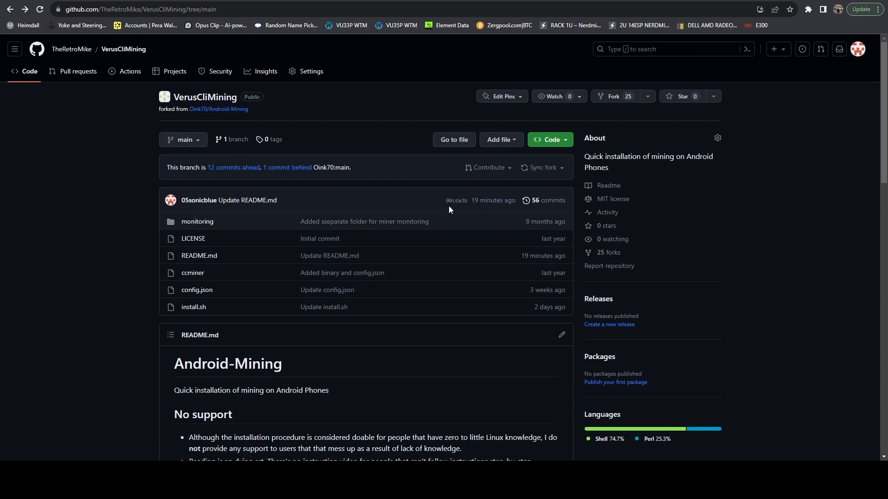
mouse_move(424, 213)
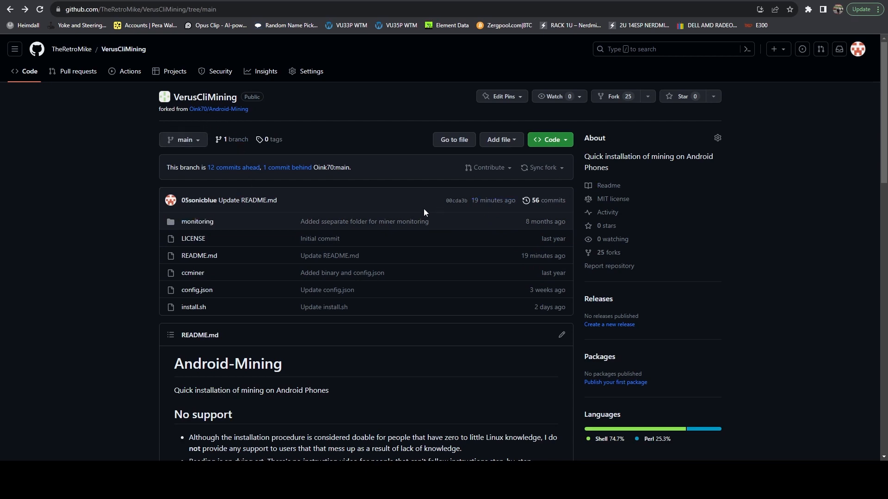